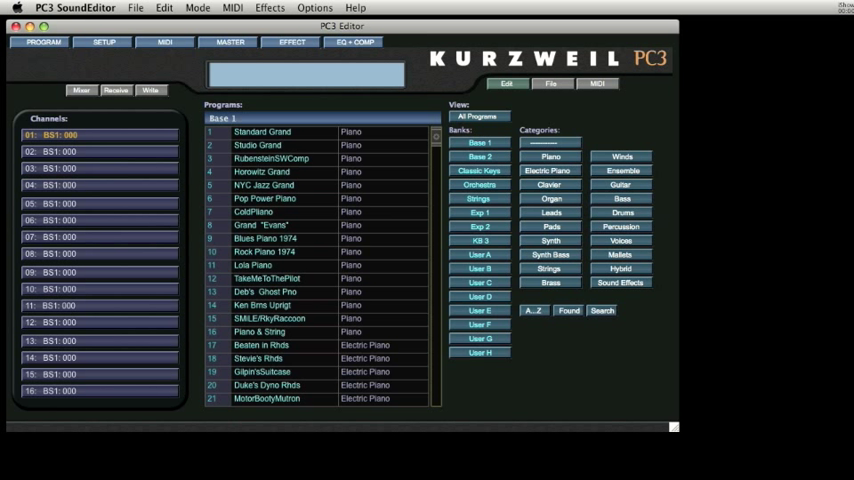
mouse_move(232, 188)
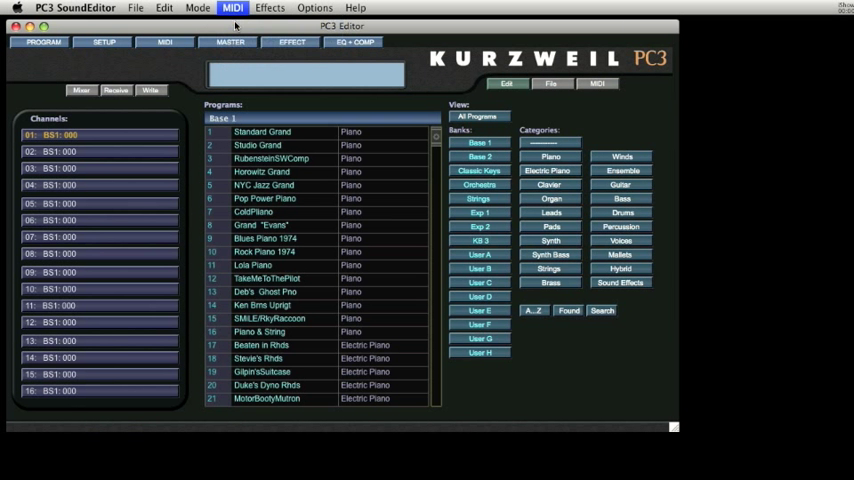
Set MIDI IN and MIDI OUT to the Kurzweil PC3 port and close the MIDI setup with Done
left_click(232, 8)
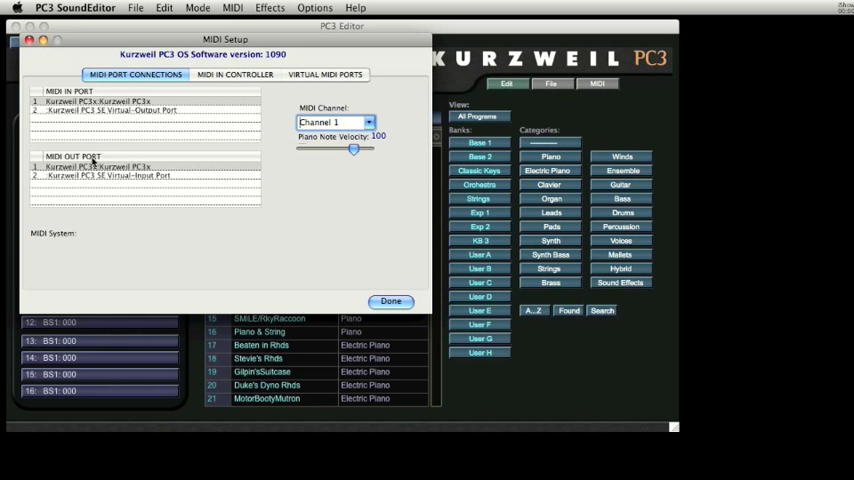
left_click(96, 100)
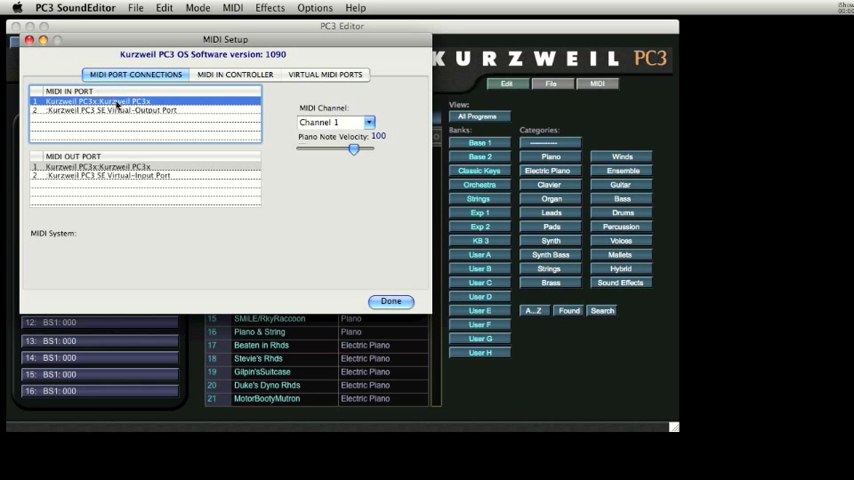
left_click(96, 166)
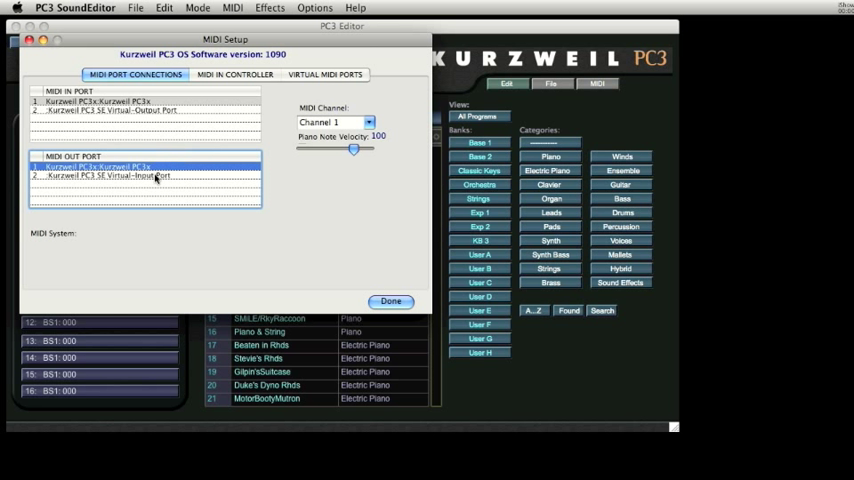
left_click(390, 300)
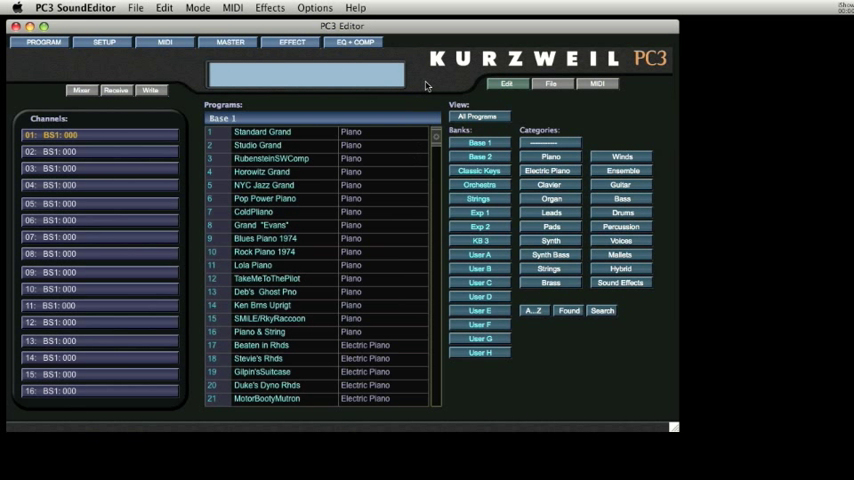
mouse_move(330, 136)
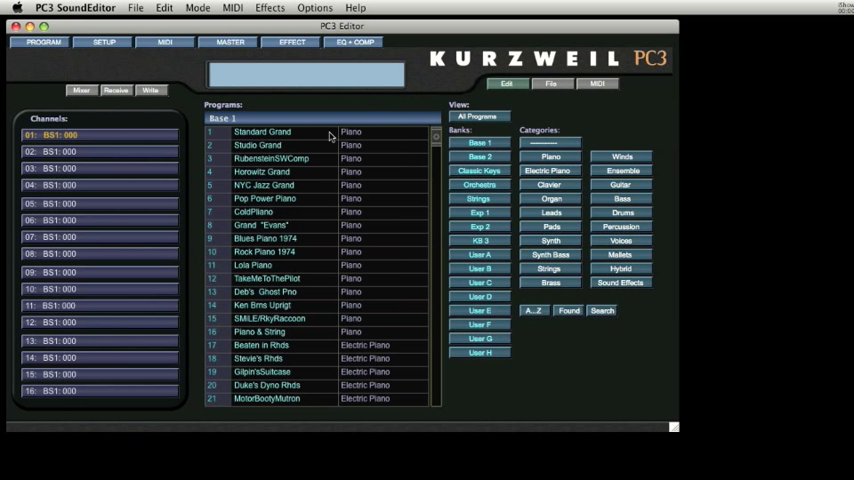
mouse_move(308, 152)
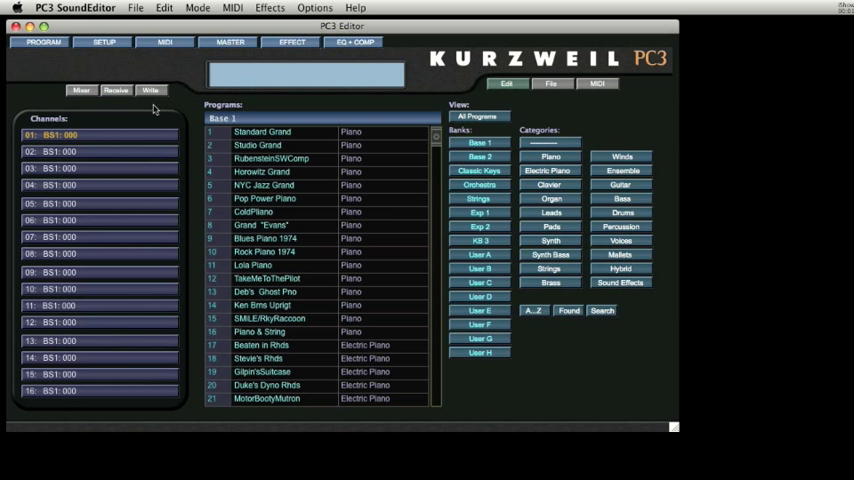
mouse_move(144, 380)
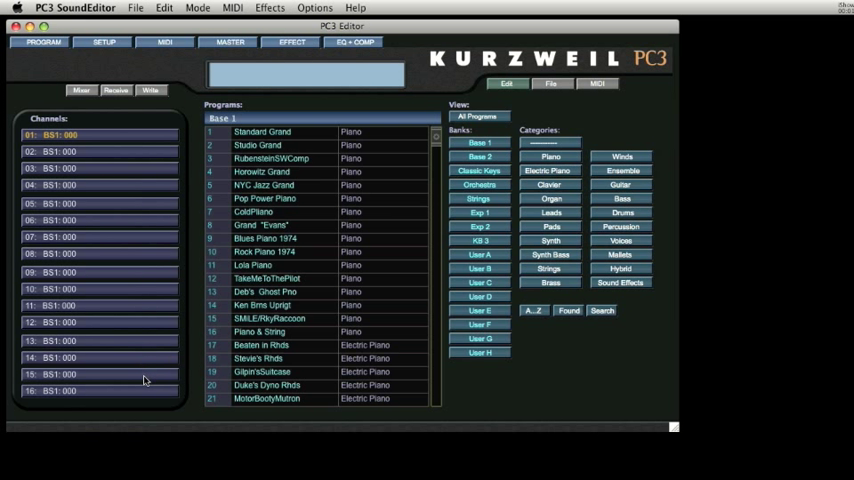
mouse_move(144, 384)
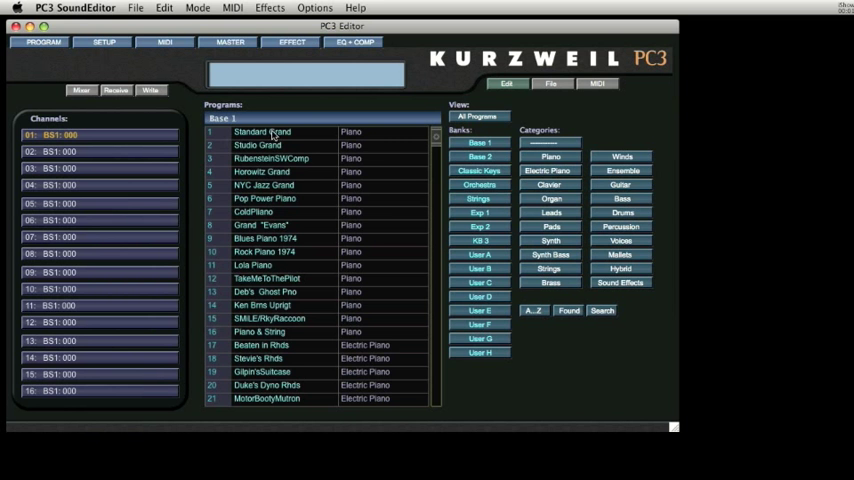
mouse_move(268, 192)
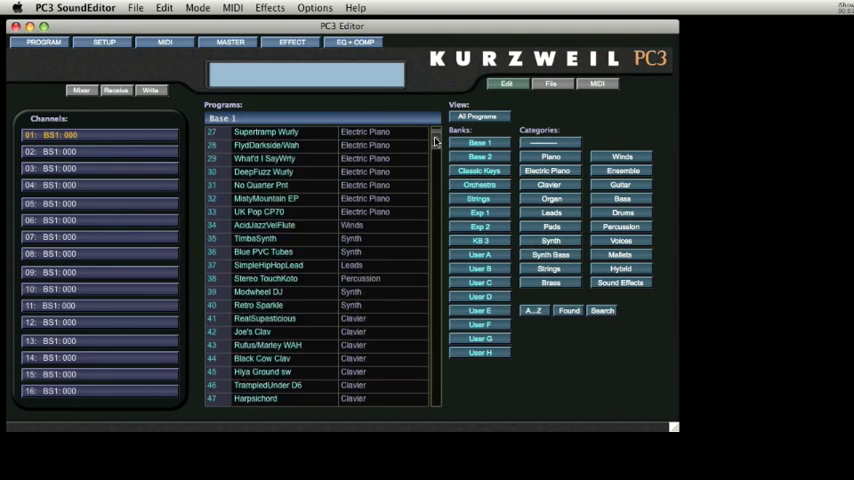
Scroll the Base 1 program list back to the top where NYC Jazz Grand sits
scroll("up", 3)
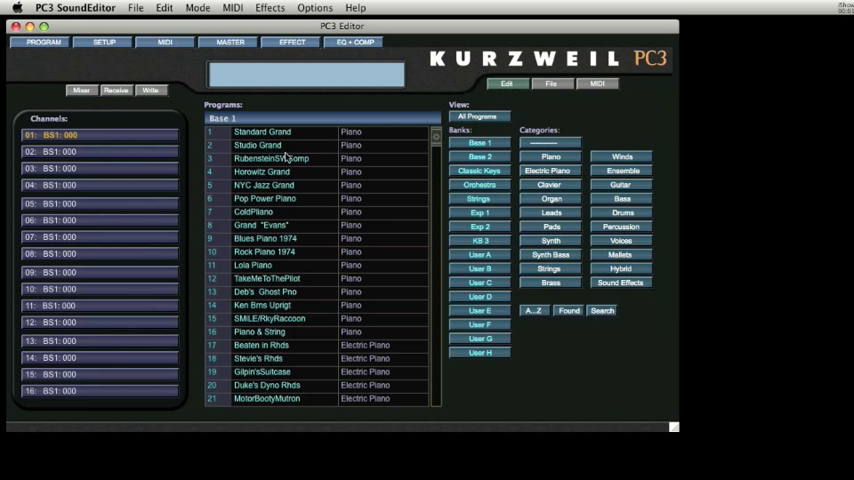
mouse_move(288, 186)
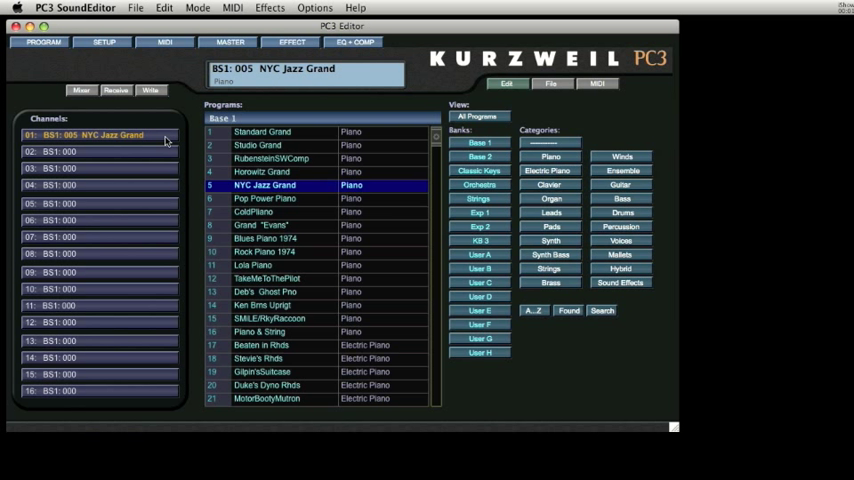
Select channel 2 and load Steve's Rhds onto it
left_click(100, 152)
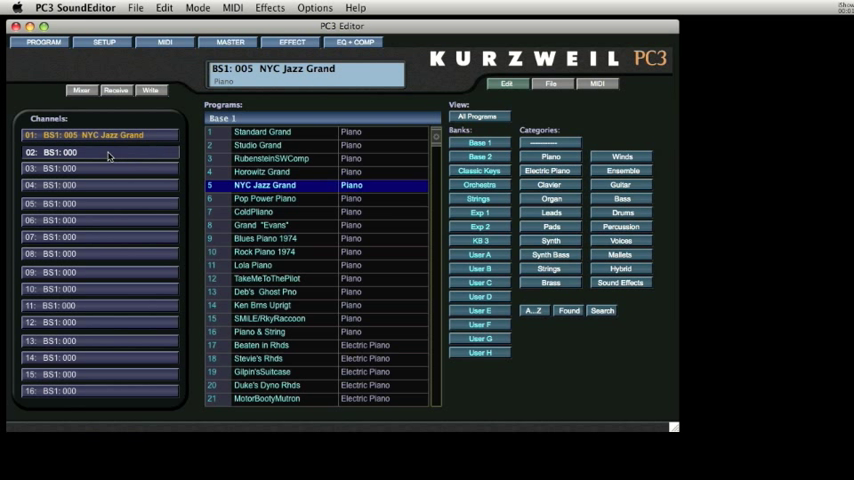
left_click(100, 152)
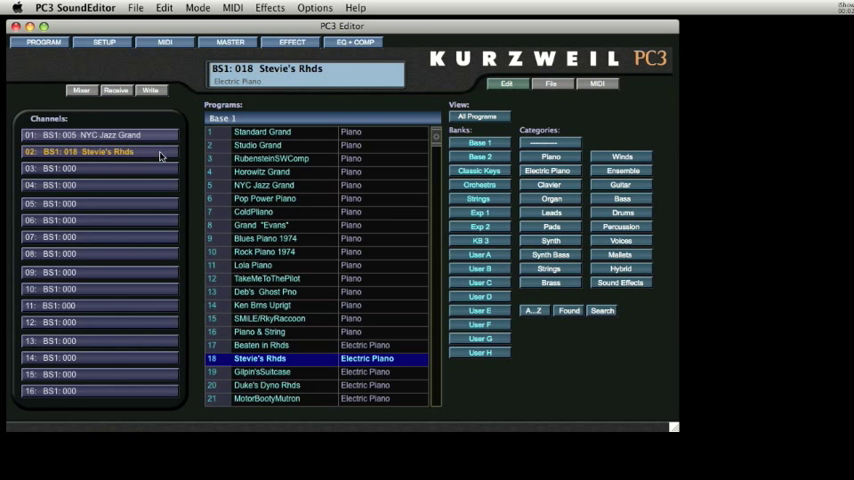
mouse_move(148, 156)
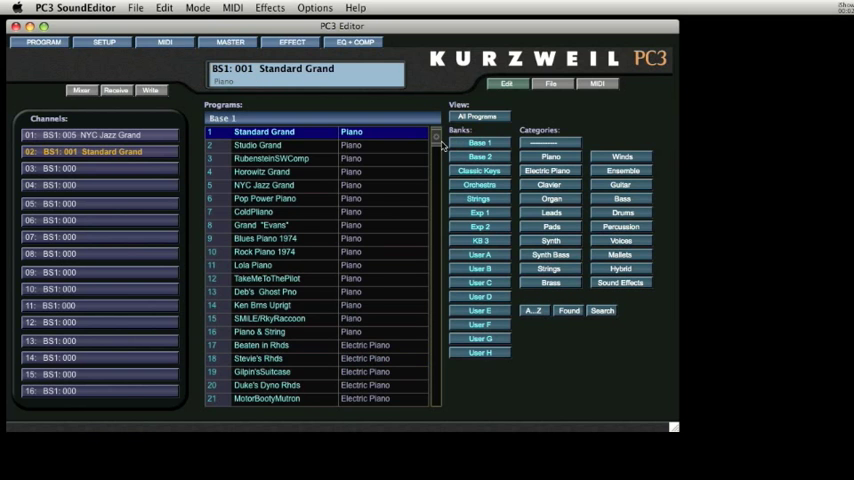
Scroll down through the Base 2 and Strings banks toward Adagio Strings for channel 2
scroll("down", 3)
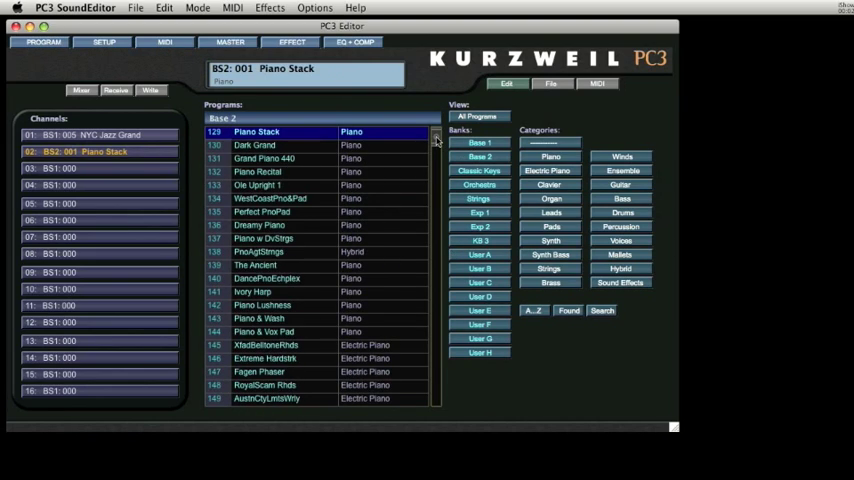
scroll("down", 3)
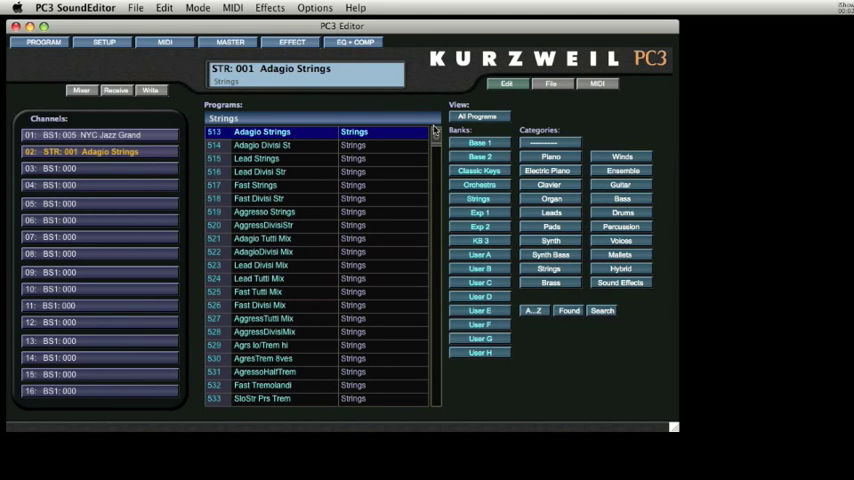
Return to the Base 1 bank, filter to Piano programs, and pick a piano program for the channel
left_click(552, 156)
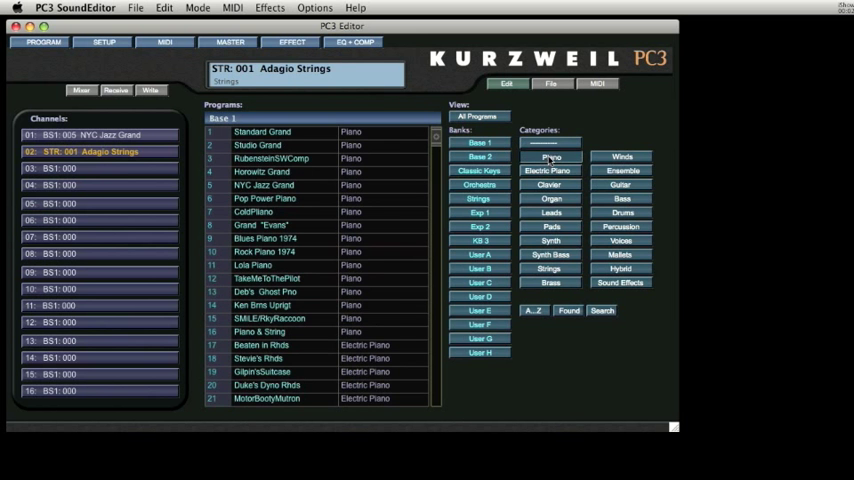
left_click(552, 156)
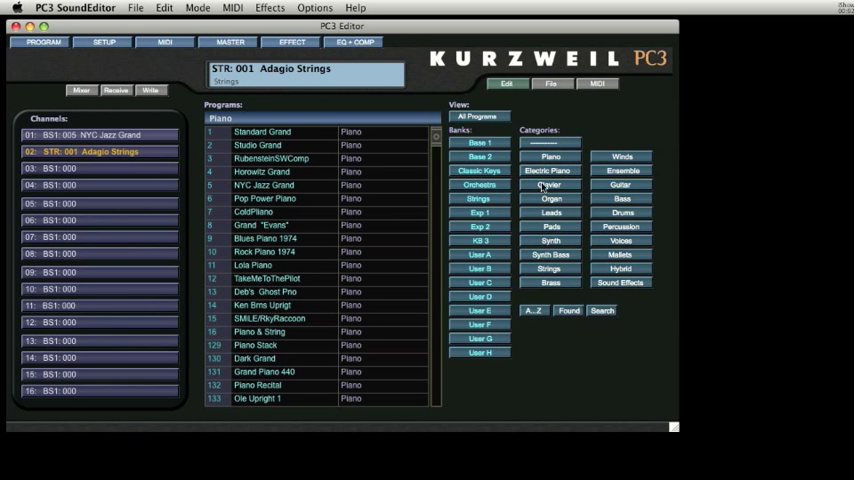
left_click(548, 184)
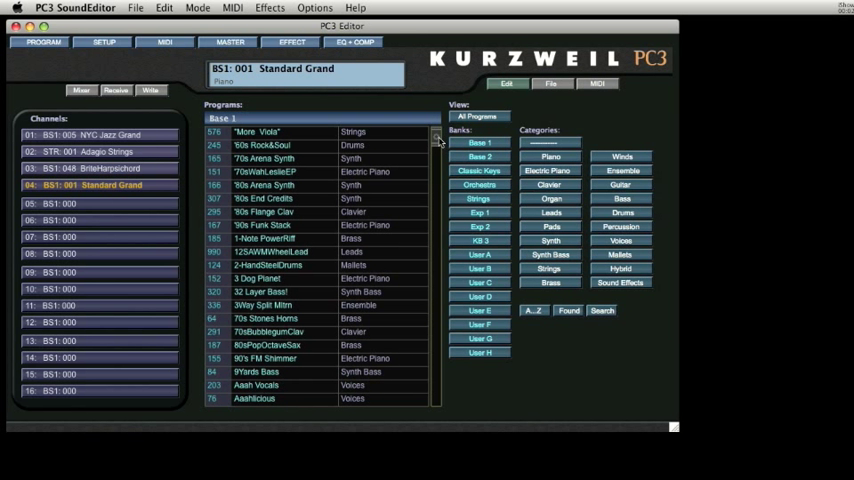
Select Piano & String in the Programs list for channel 4
left_click(602, 310)
type("Piano")
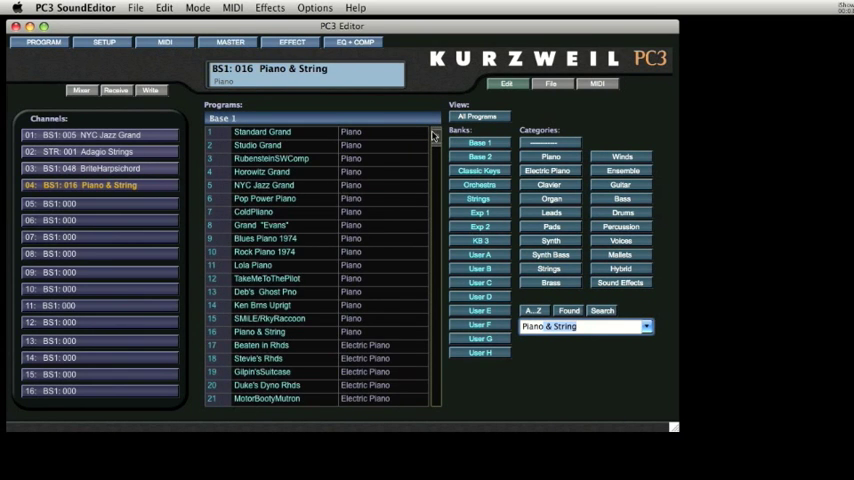
mouse_move(456, 148)
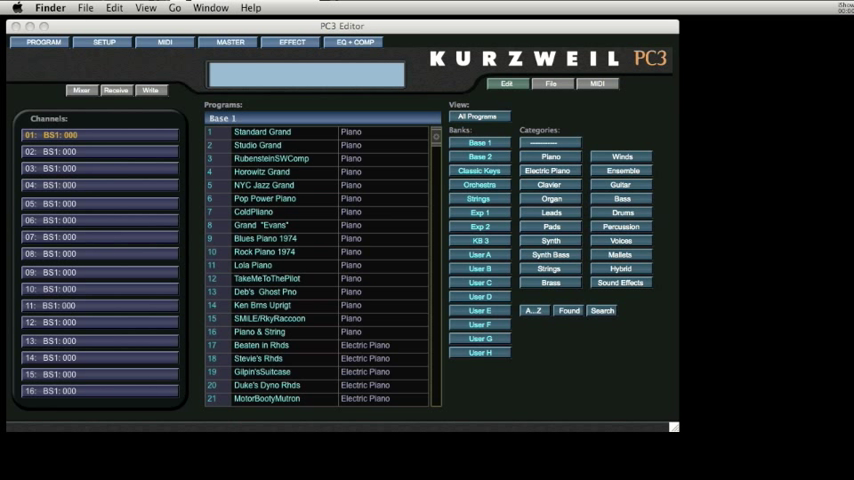
mouse_move(792, 244)
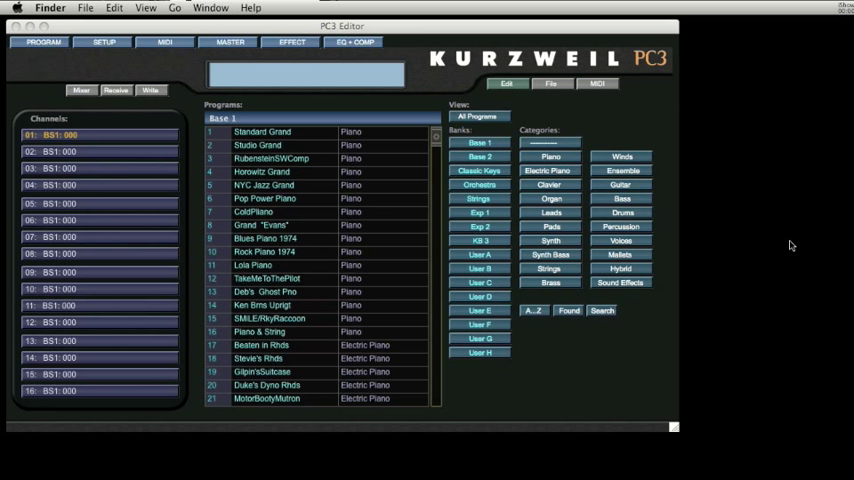
mouse_move(256, 252)
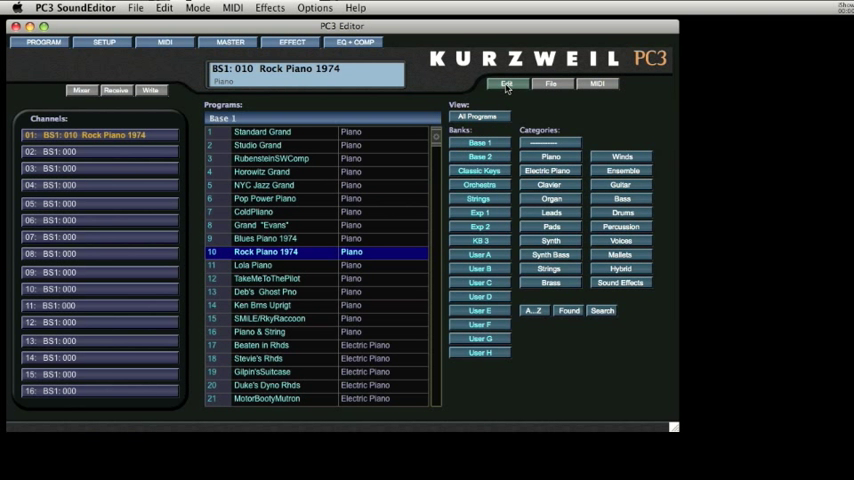
left_click(508, 84)
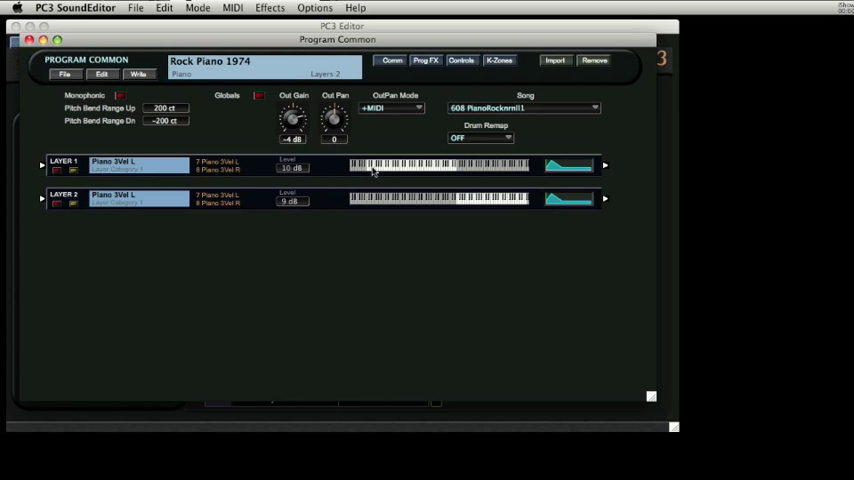
mouse_move(458, 206)
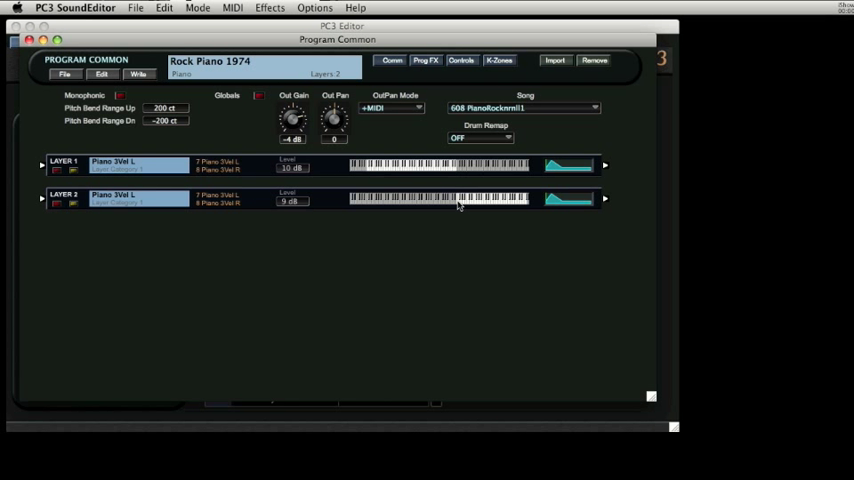
mouse_move(520, 204)
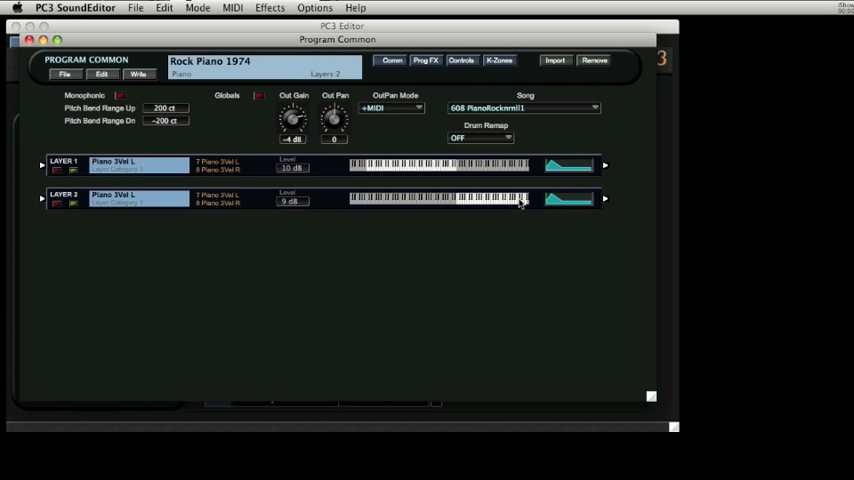
mouse_move(520, 204)
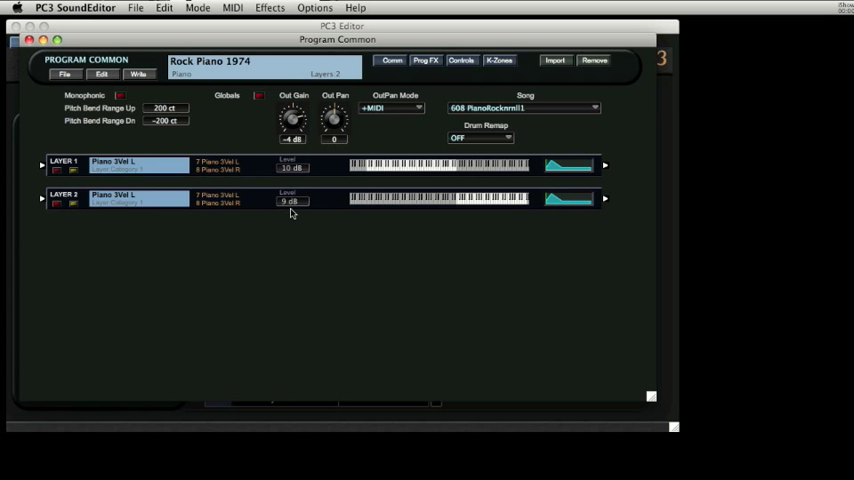
mouse_move(304, 162)
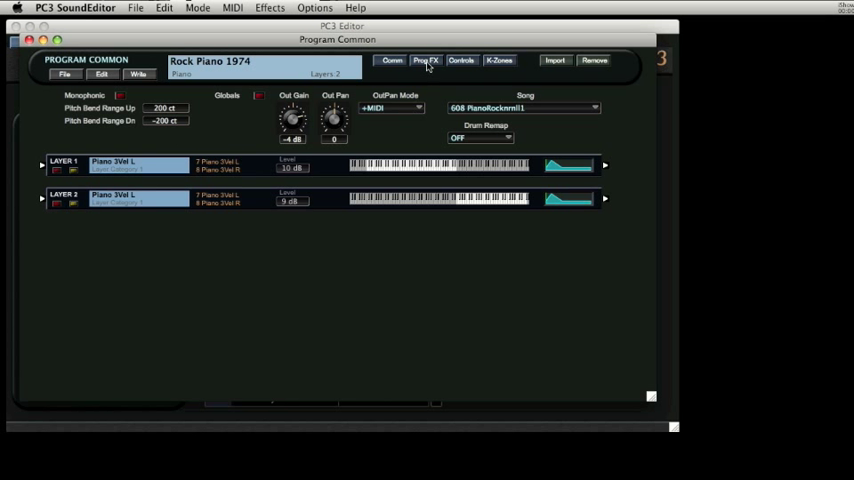
Show Rock Piano 1974's Prog FX settings, then move on to the ColdPiano Program Common page
left_click(426, 60)
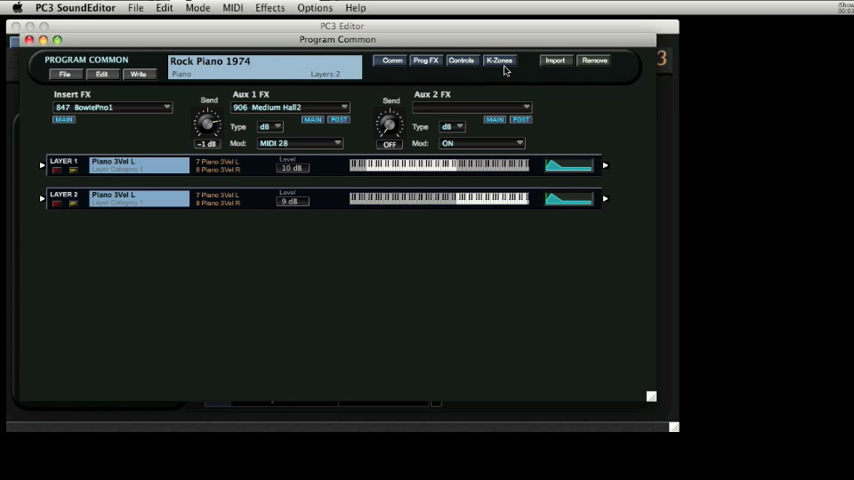
left_click(500, 60)
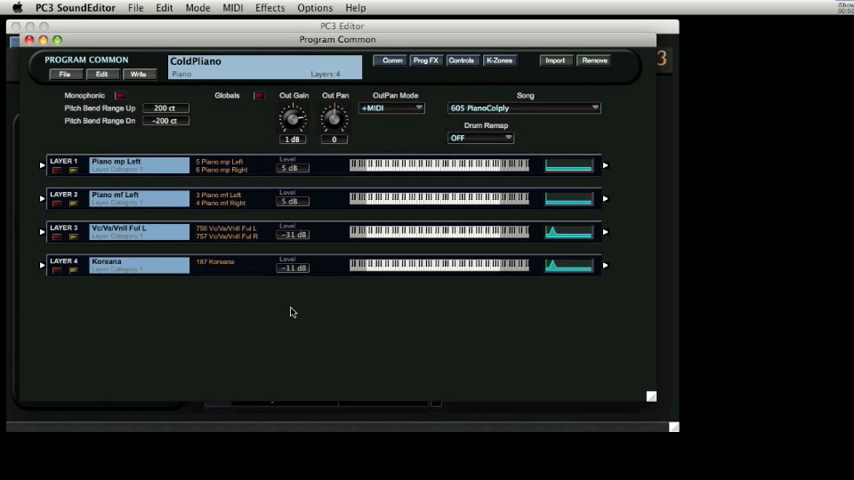
mouse_move(288, 292)
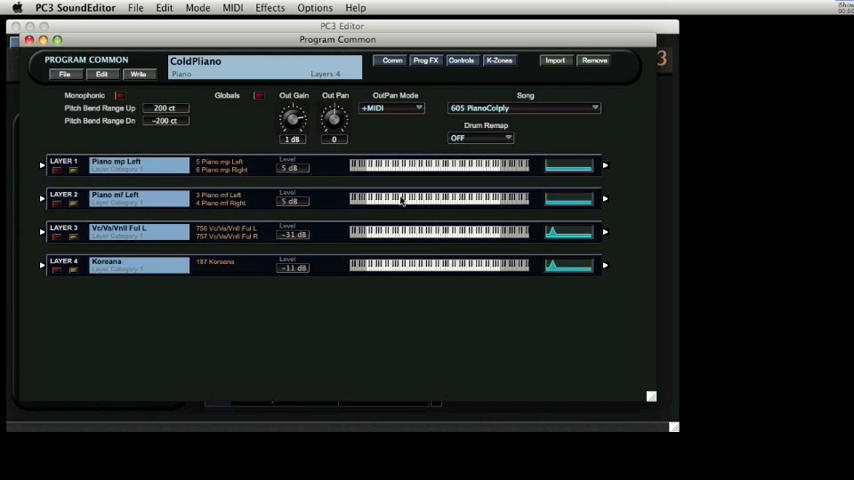
mouse_move(378, 276)
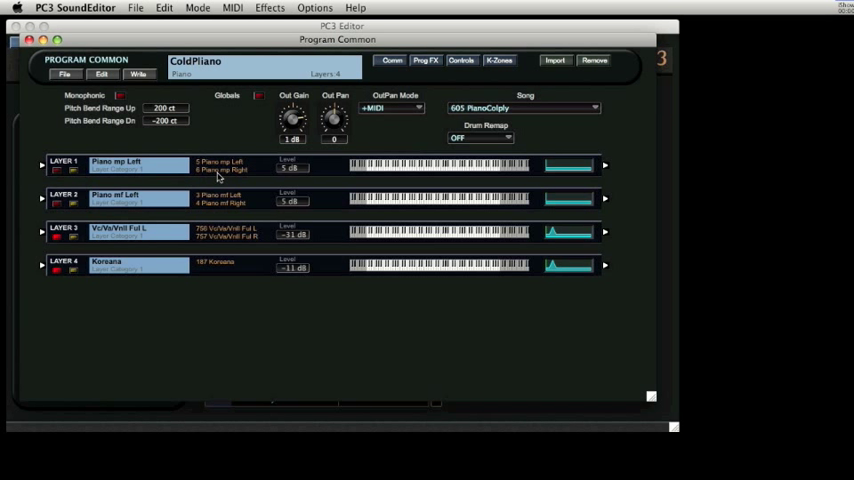
mouse_move(222, 170)
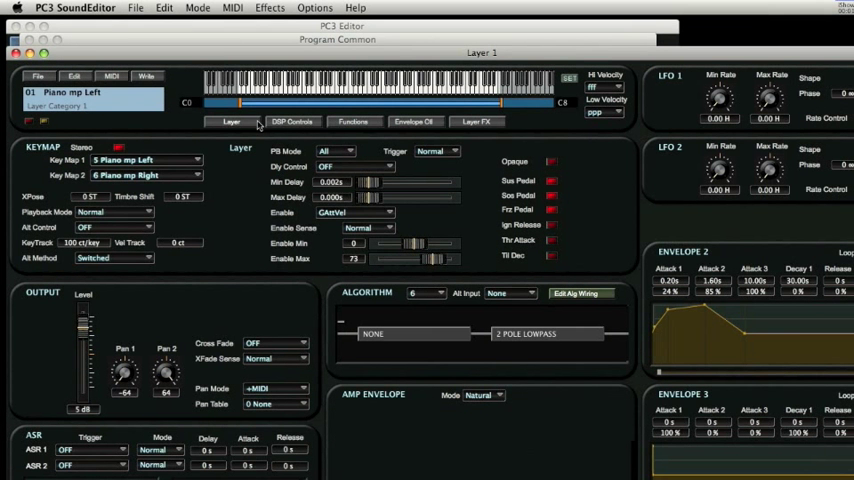
left_click(352, 120)
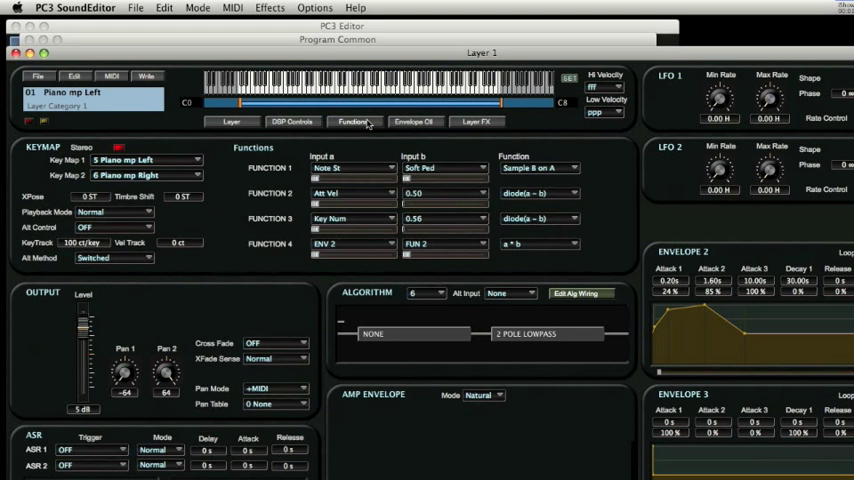
left_click(232, 120)
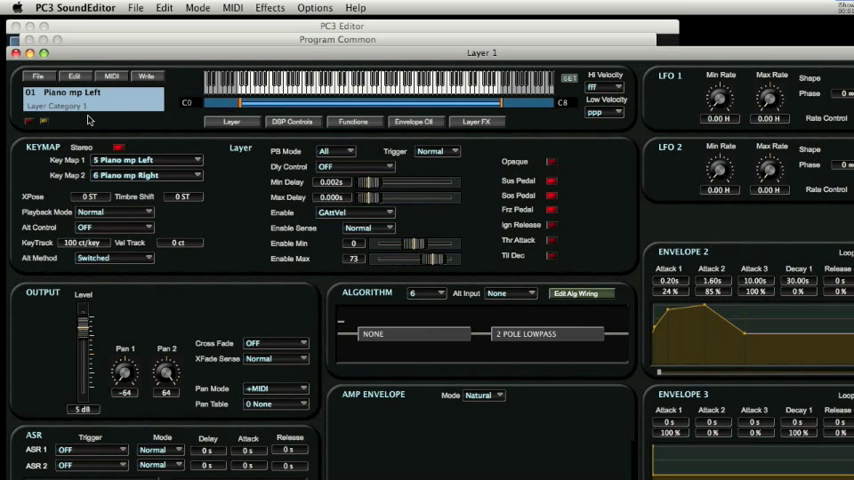
mouse_move(418, 276)
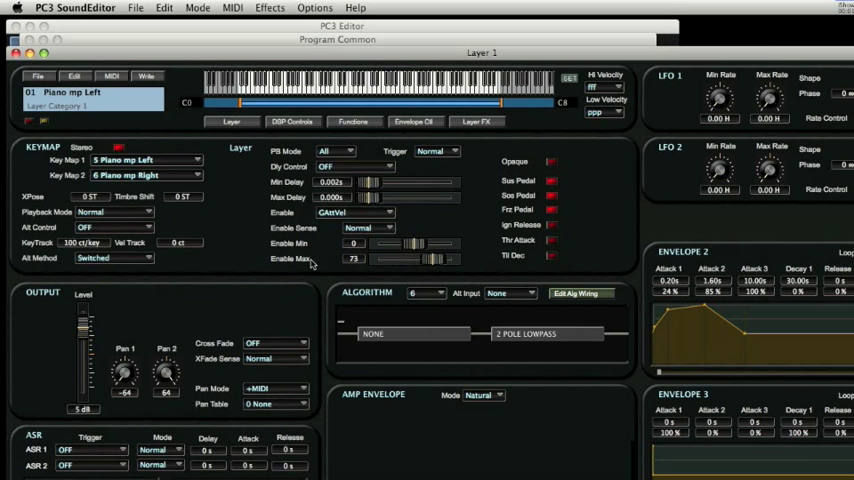
mouse_move(304, 264)
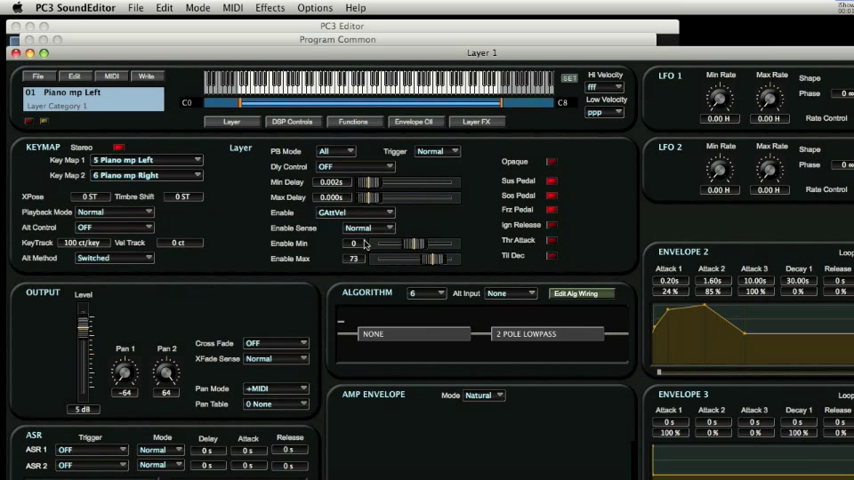
mouse_move(368, 260)
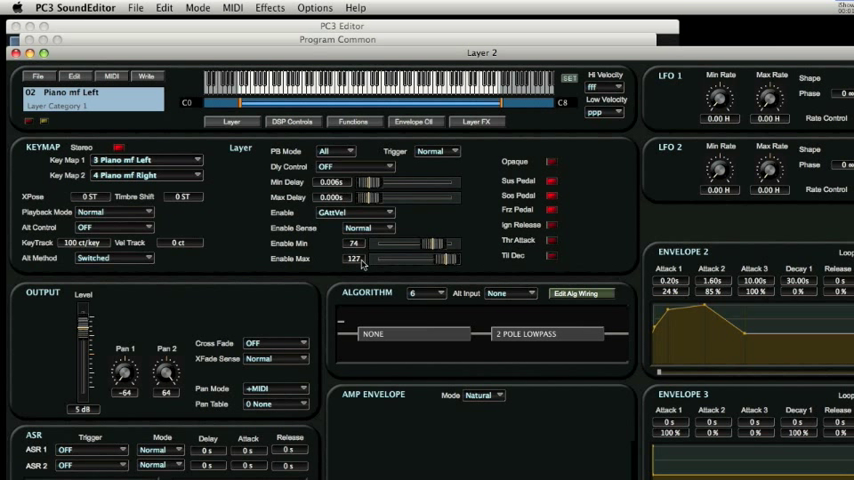
mouse_move(360, 266)
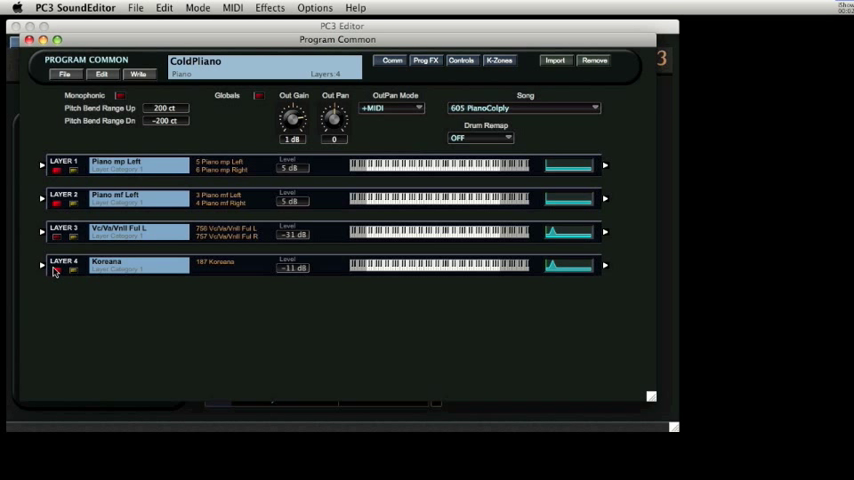
mouse_move(78, 304)
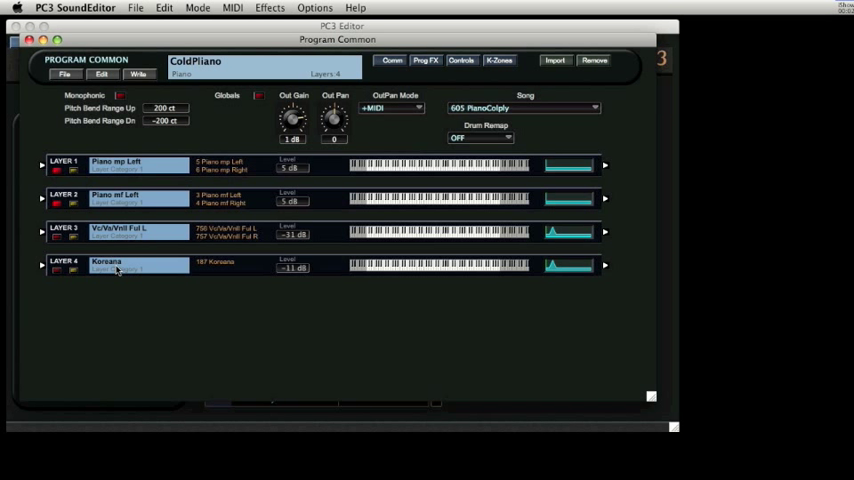
mouse_move(230, 298)
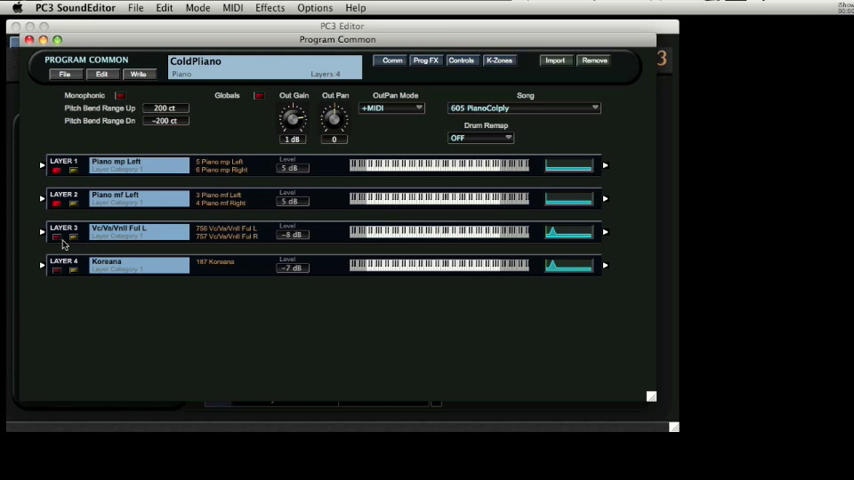
mouse_move(160, 256)
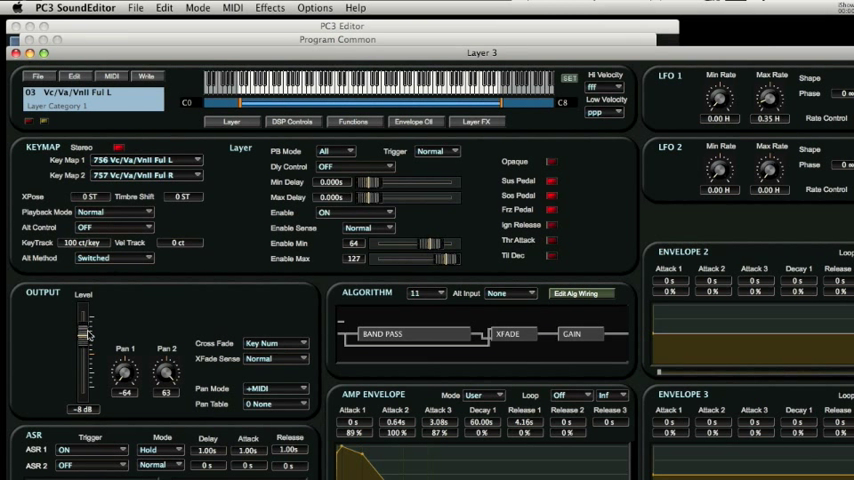
left_click_drag(84, 330, 84, 344)
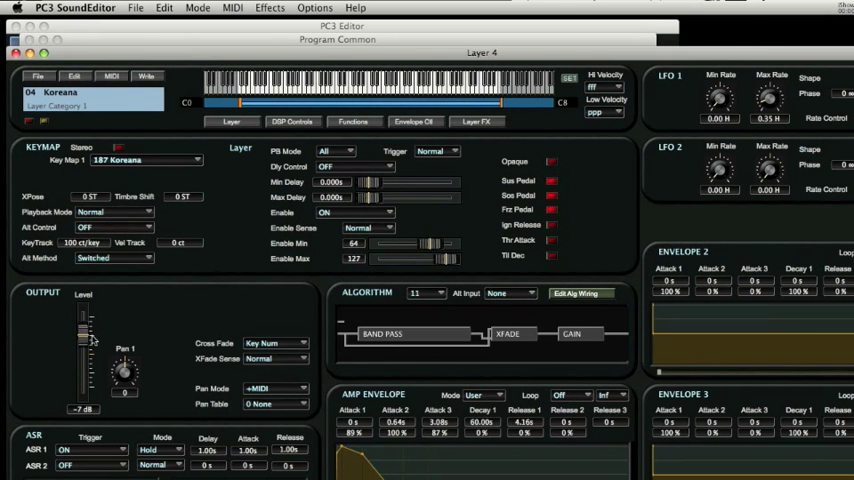
left_click_drag(82, 344, 82, 330)
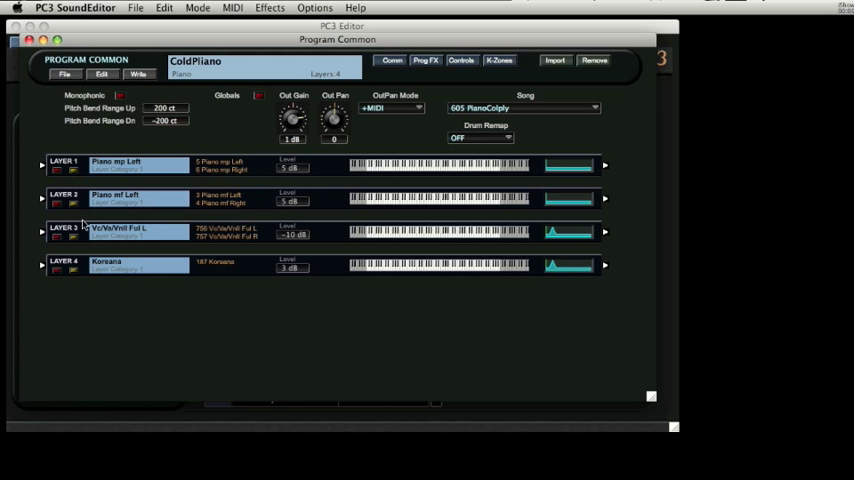
Open Layer 4 (Kirsano) in the layer editor and nudge a slider in its settings
double_click(130, 232)
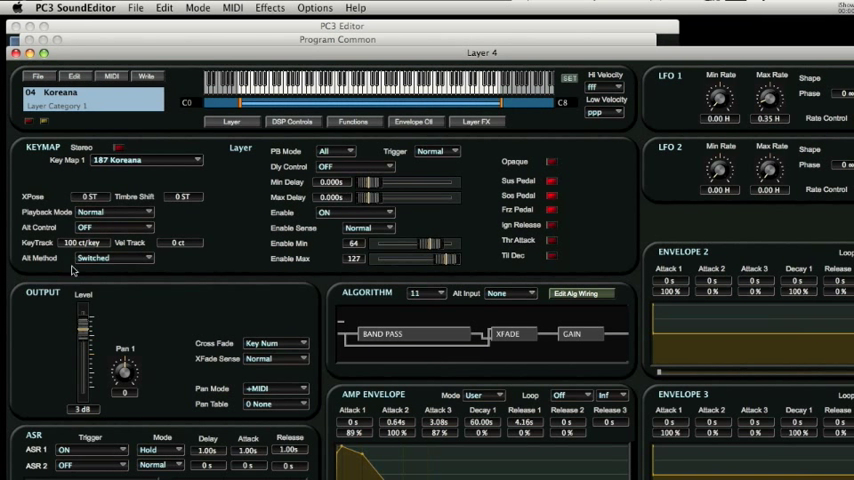
left_click_drag(84, 330, 84, 344)
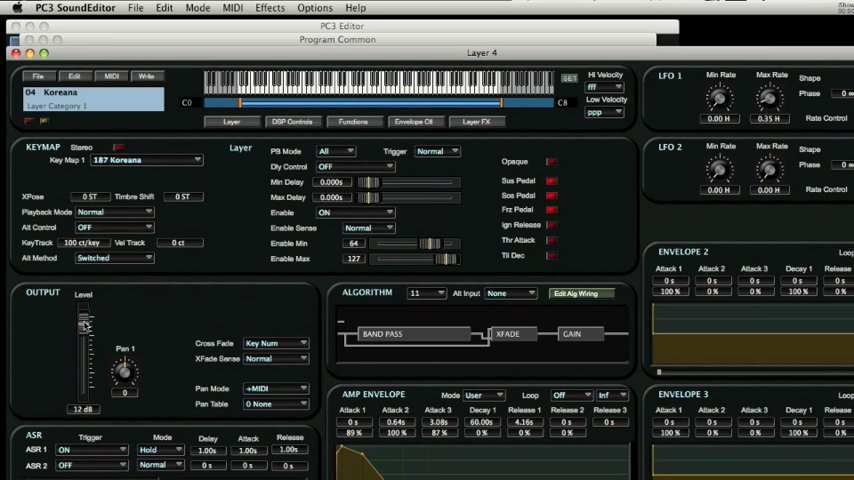
left_click_drag(84, 324, 84, 340)
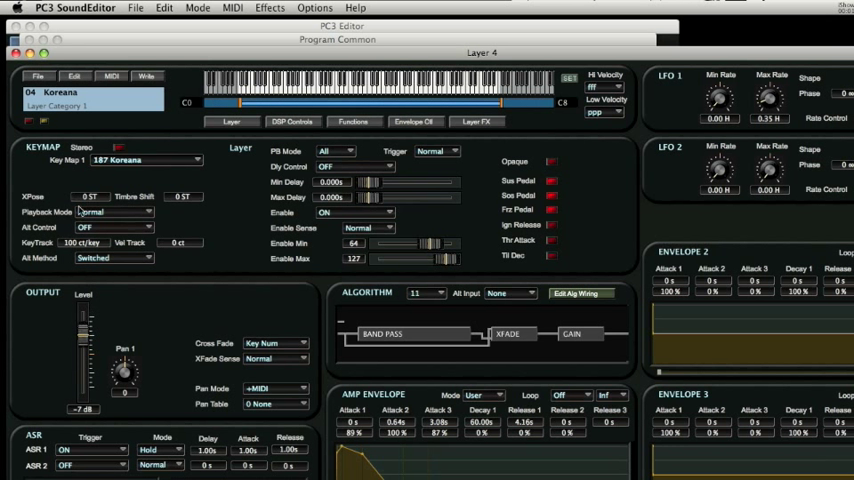
mouse_move(40, 118)
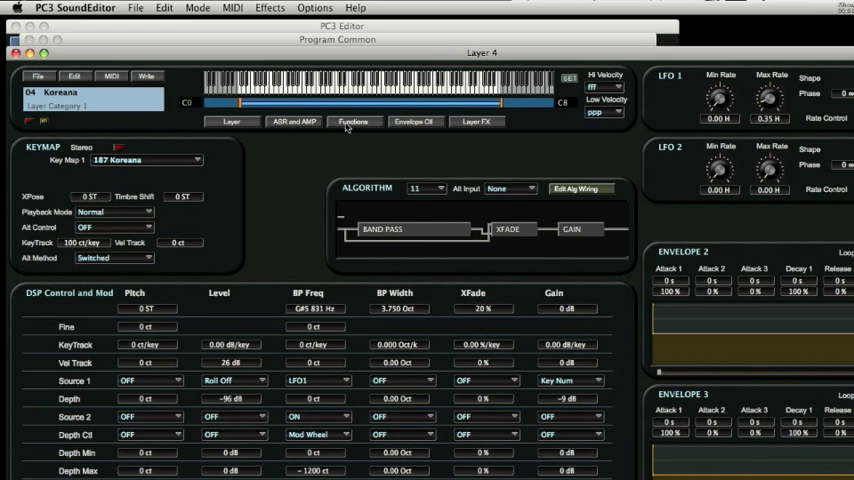
Review Layer 4's Functions and Envelope Ctl tabs before returning to the program browser
left_click(352, 120)
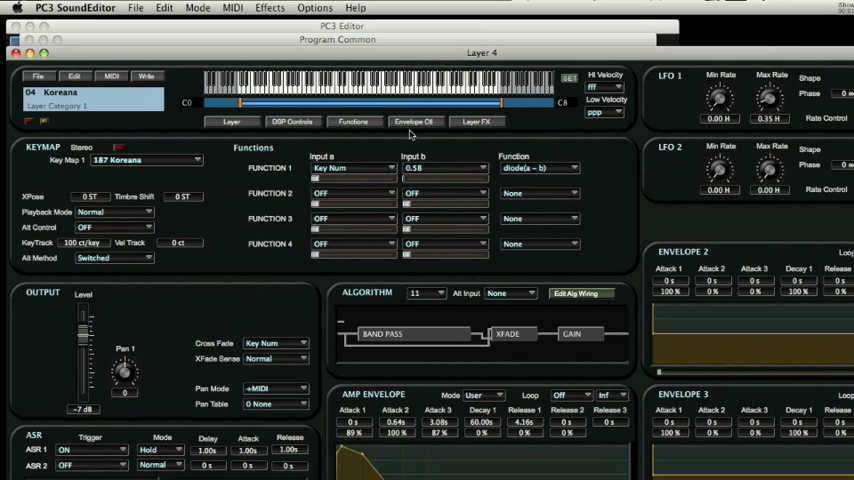
left_click(476, 120)
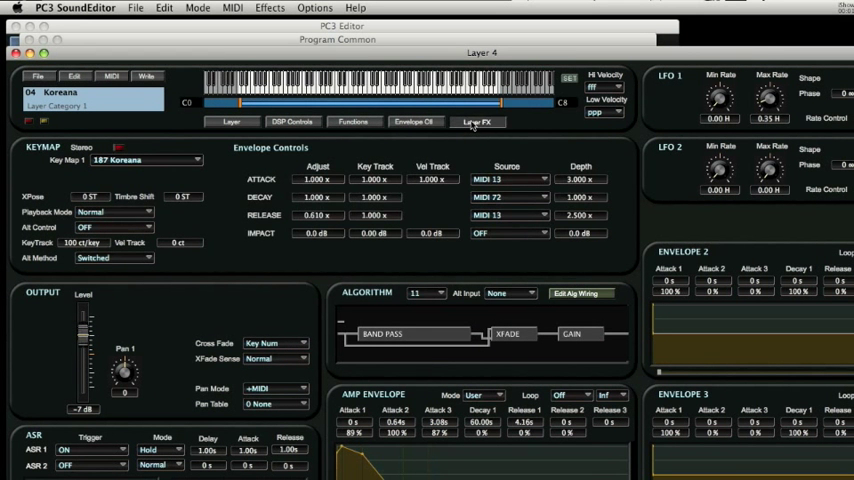
left_click(476, 120)
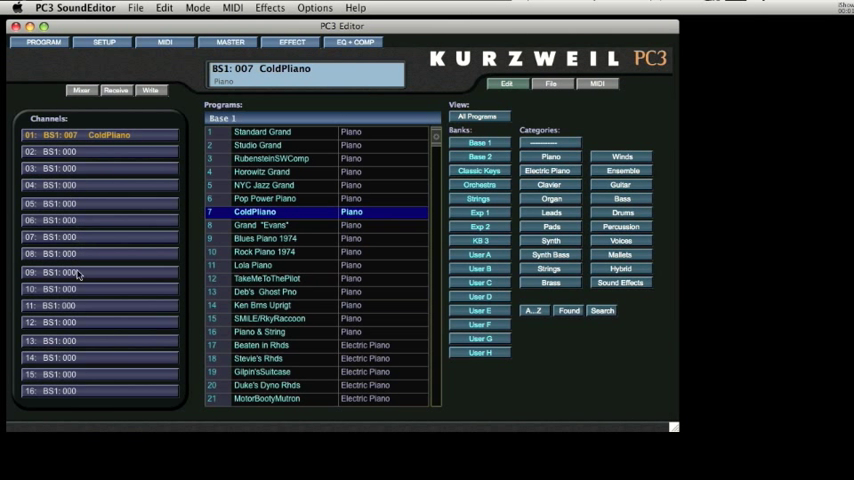
mouse_move(268, 348)
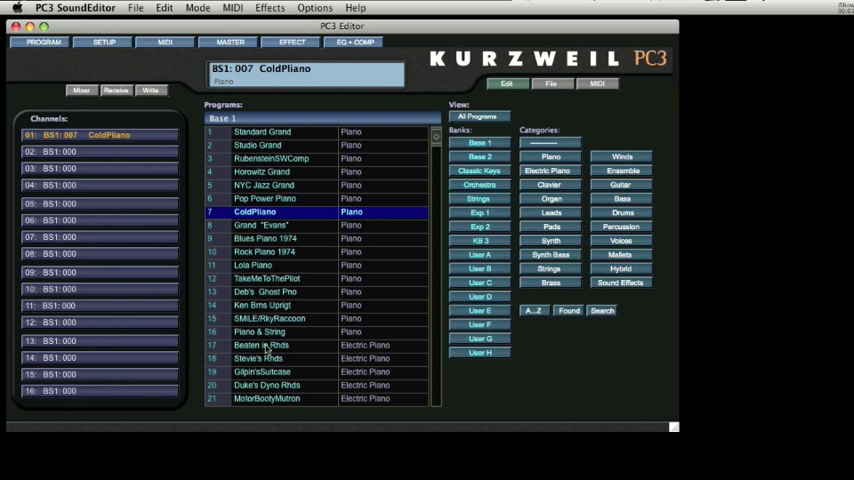
mouse_move(298, 342)
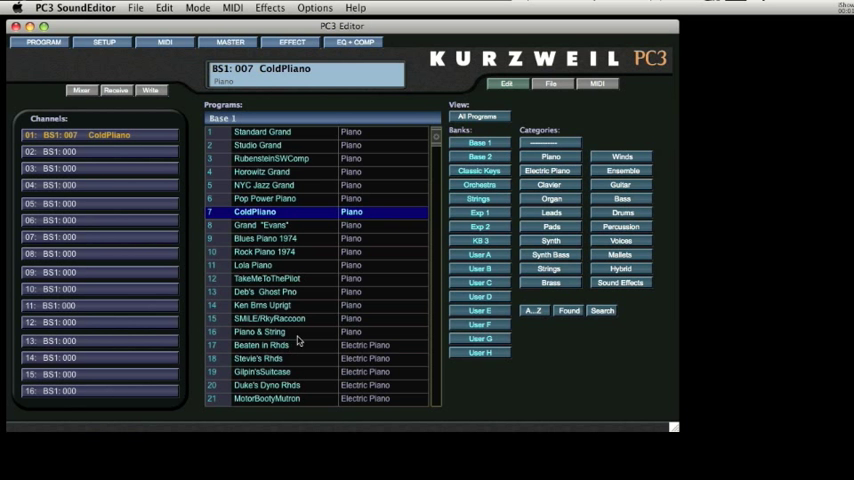